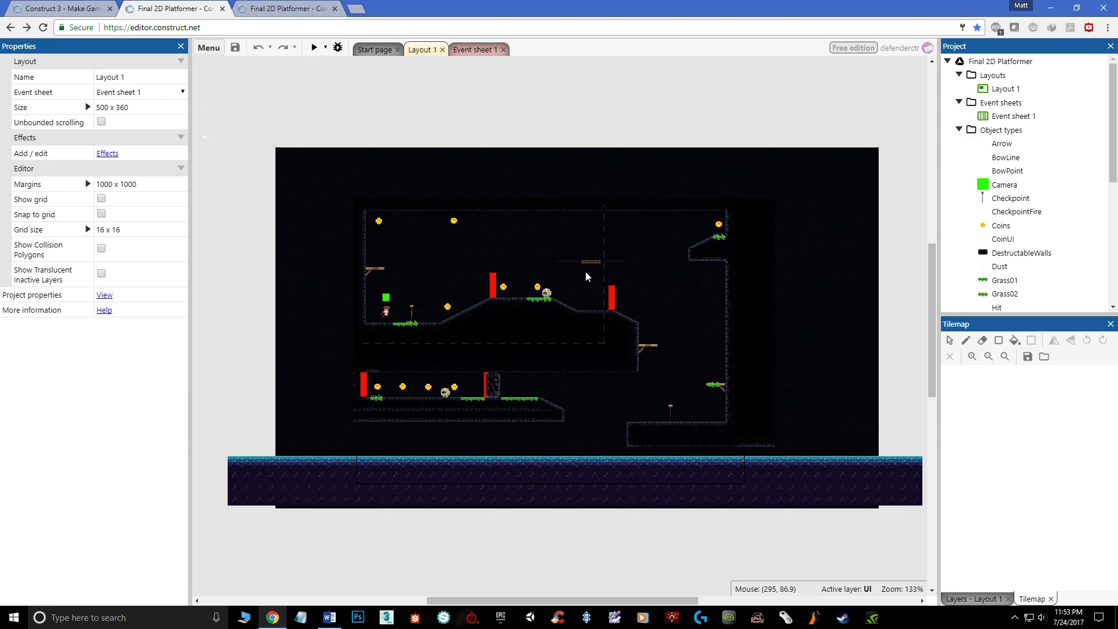
pyautogui.moveTo(478, 115)
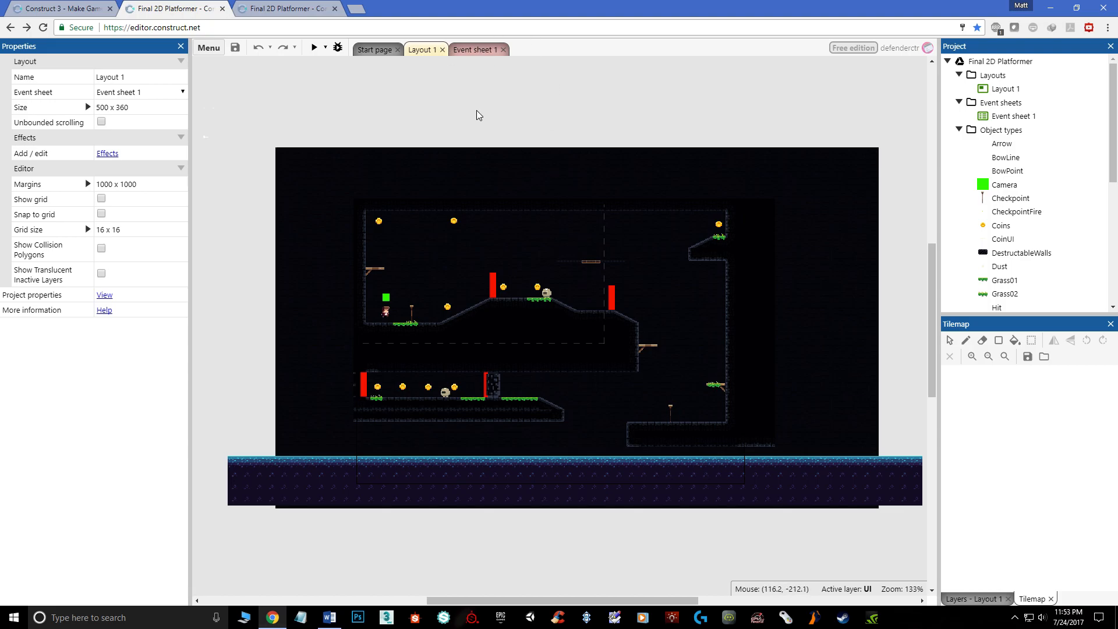
pyautogui.moveTo(450, 86)
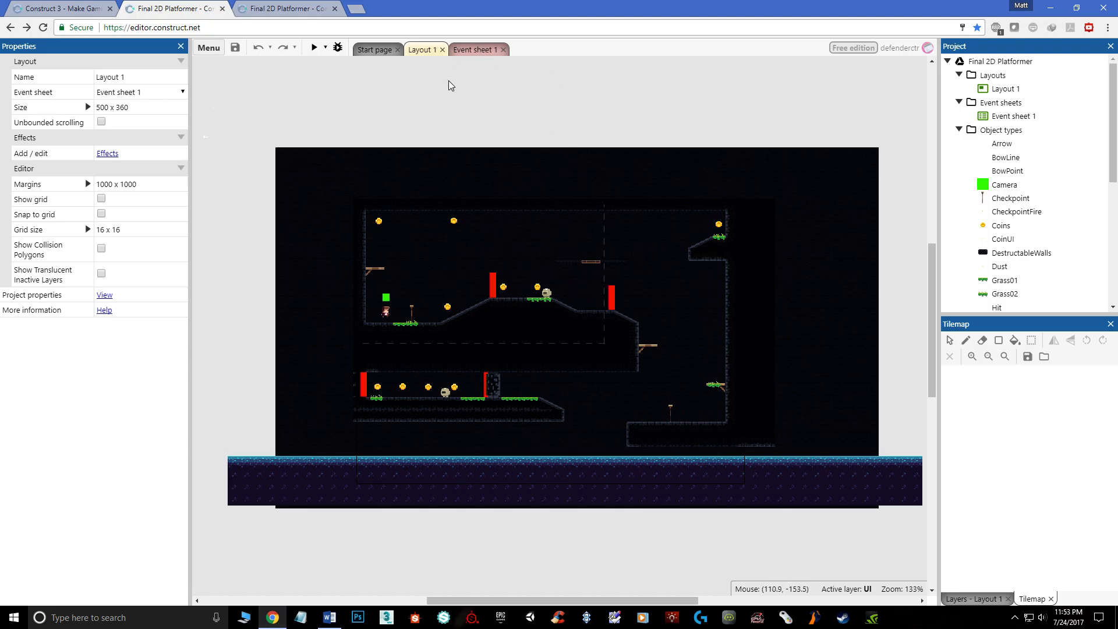
# - Show Event sheet 1 and scroll through the checkpoint, player death, enemy patrol and shooting events
pyautogui.click(474, 49)
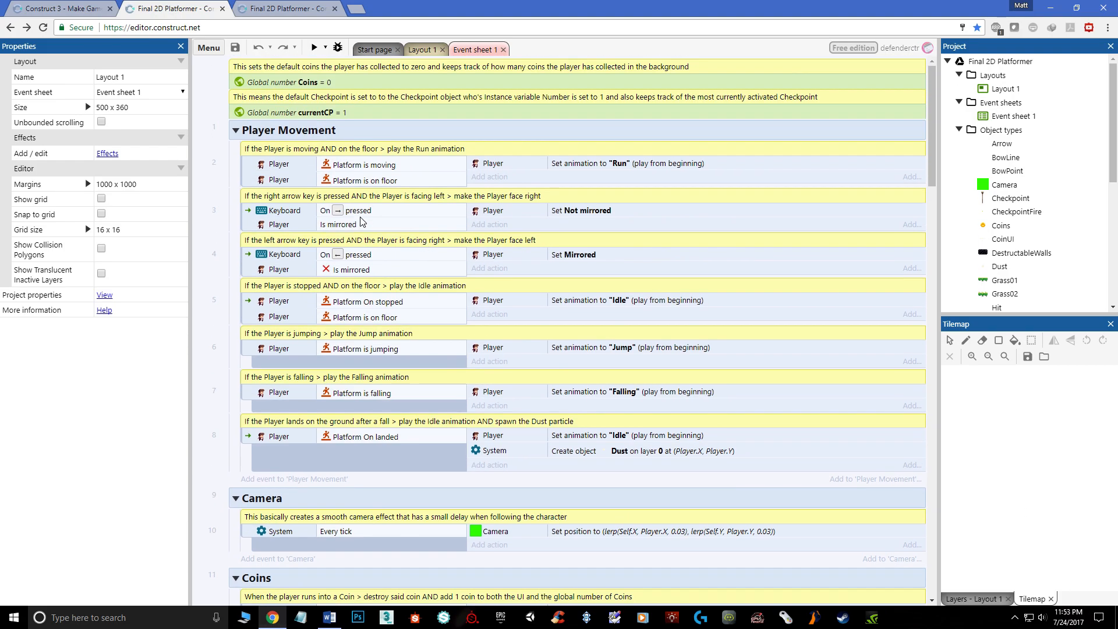
pyautogui.scroll(-3)
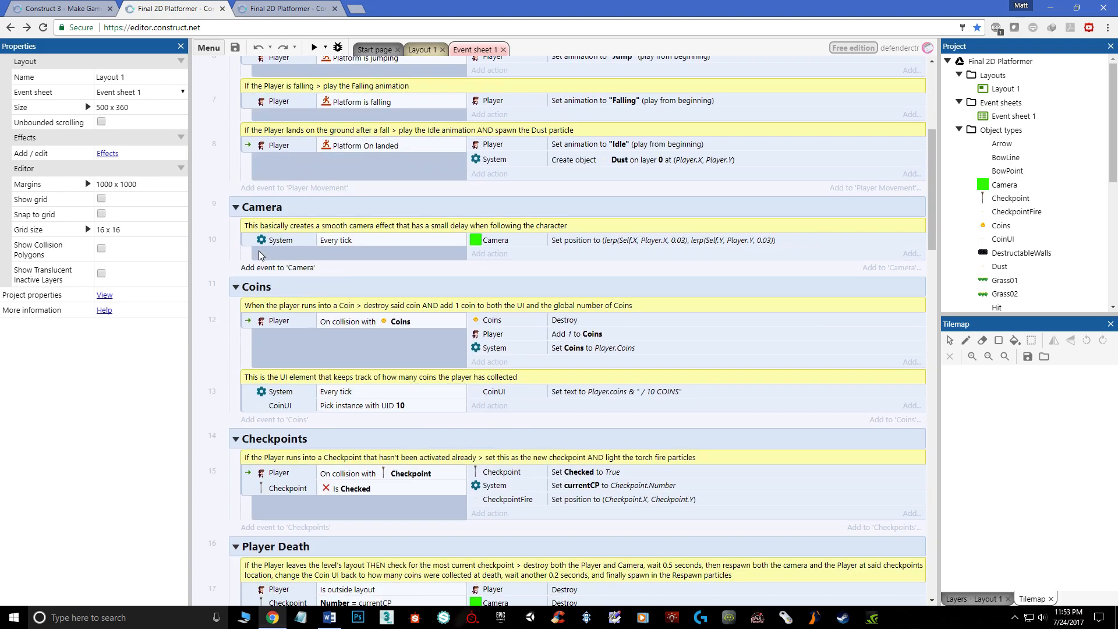
pyautogui.scroll(-3)
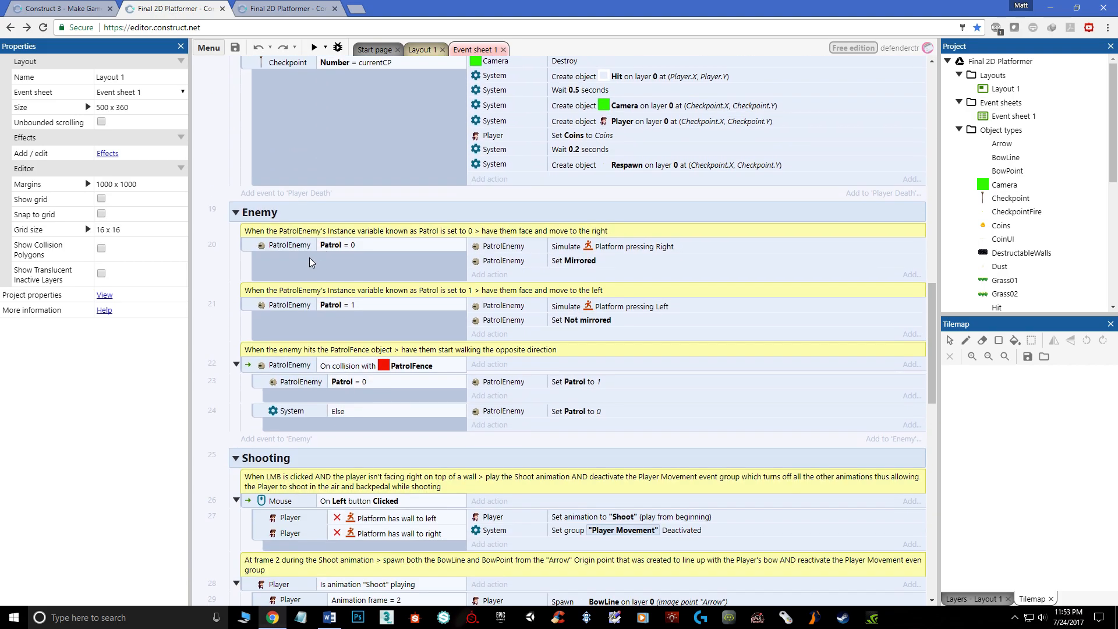
pyautogui.scroll(-3)
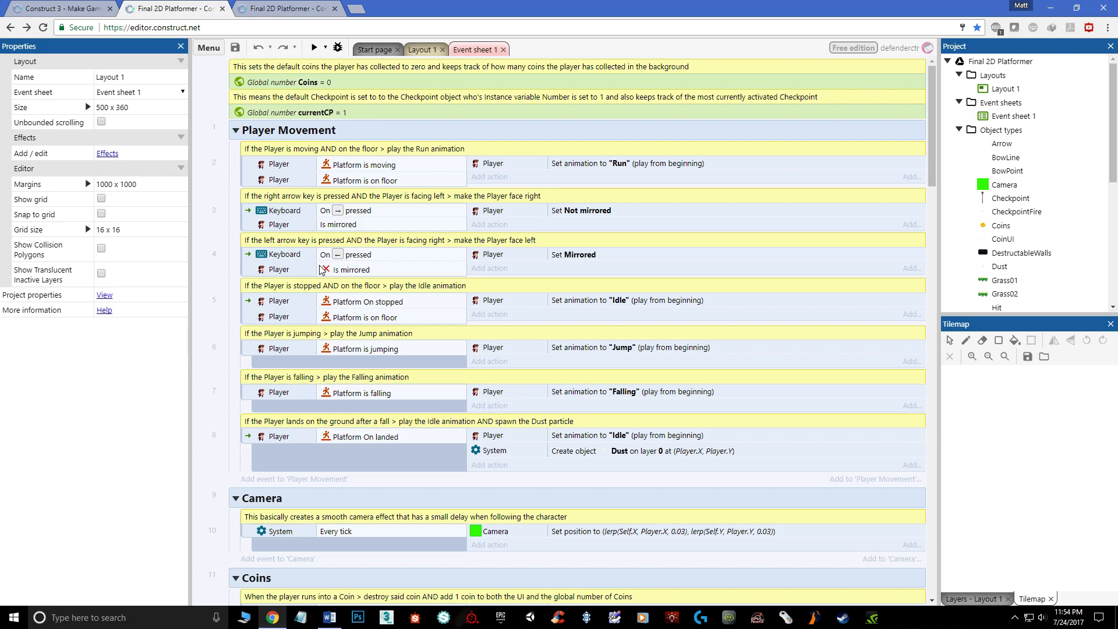
pyautogui.moveTo(425, 49)
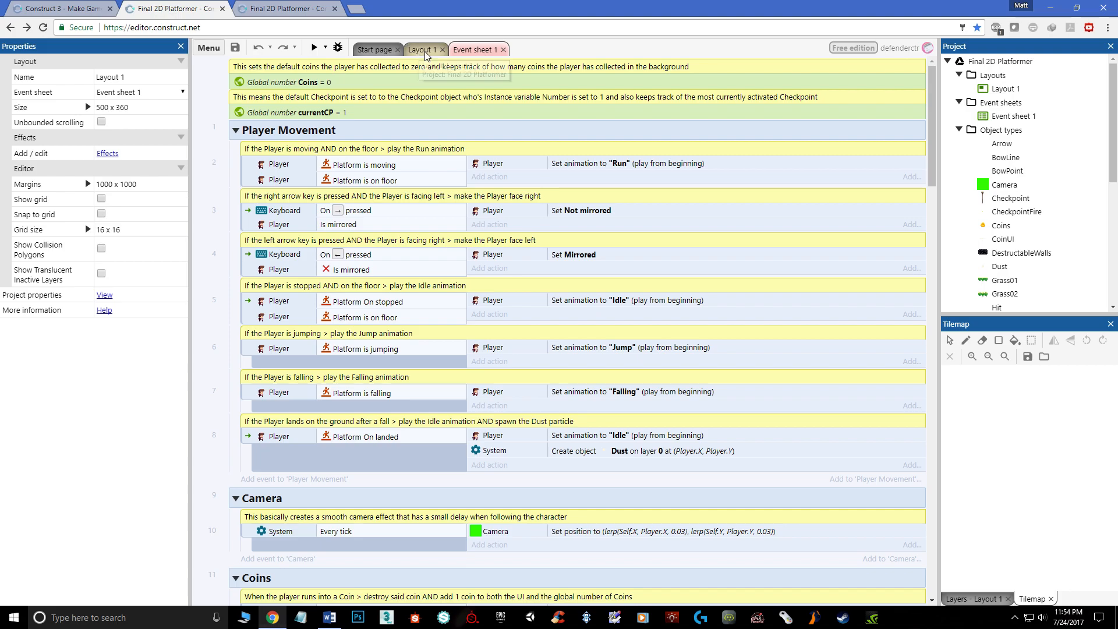
# - Switch back to Layout 1 to show the level in the layout editor
pyautogui.click(422, 49)
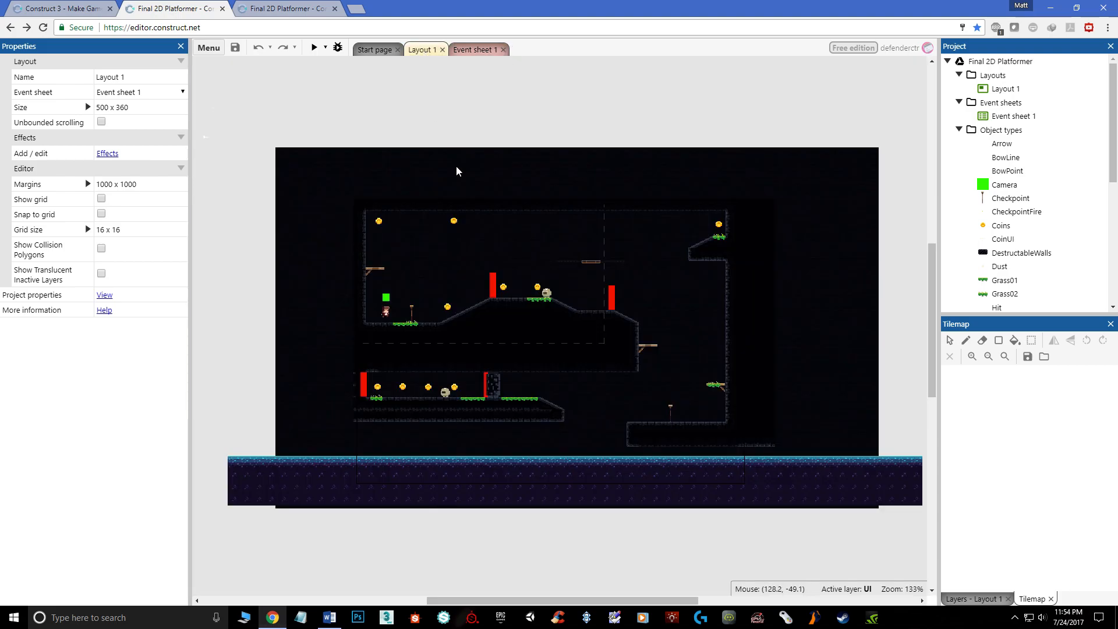
pyautogui.moveTo(545, 352)
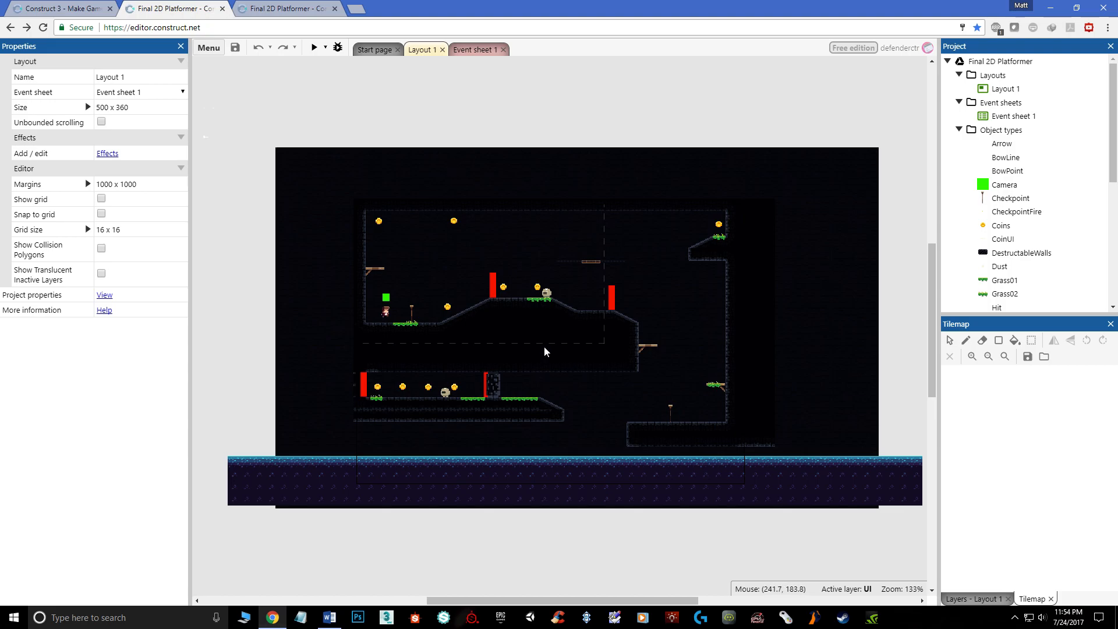
pyautogui.moveTo(549, 381)
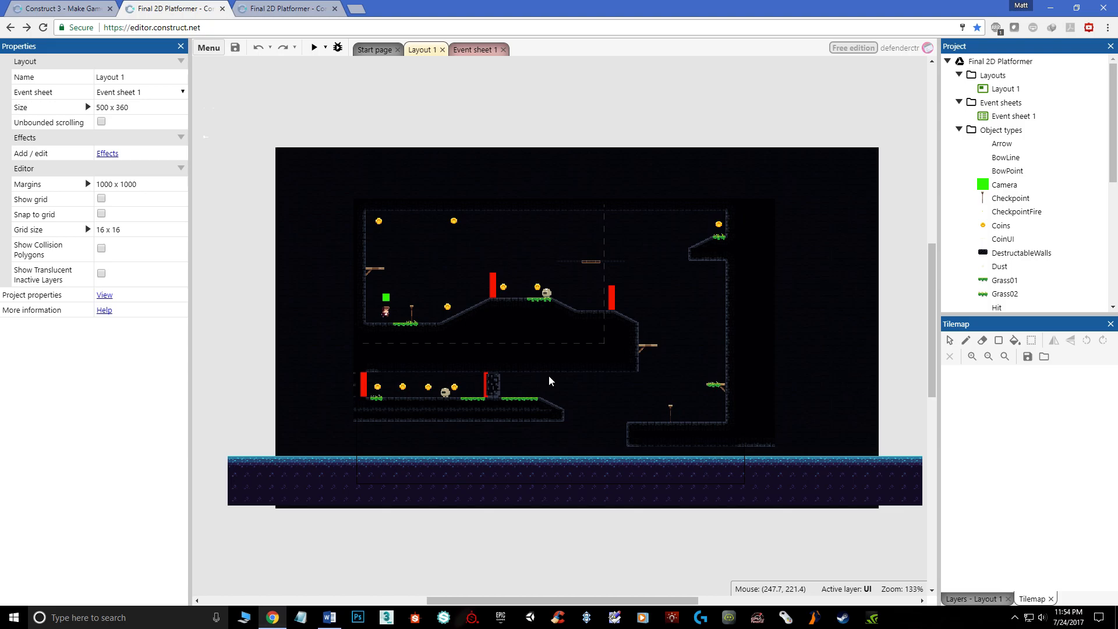
pyautogui.moveTo(301, 46)
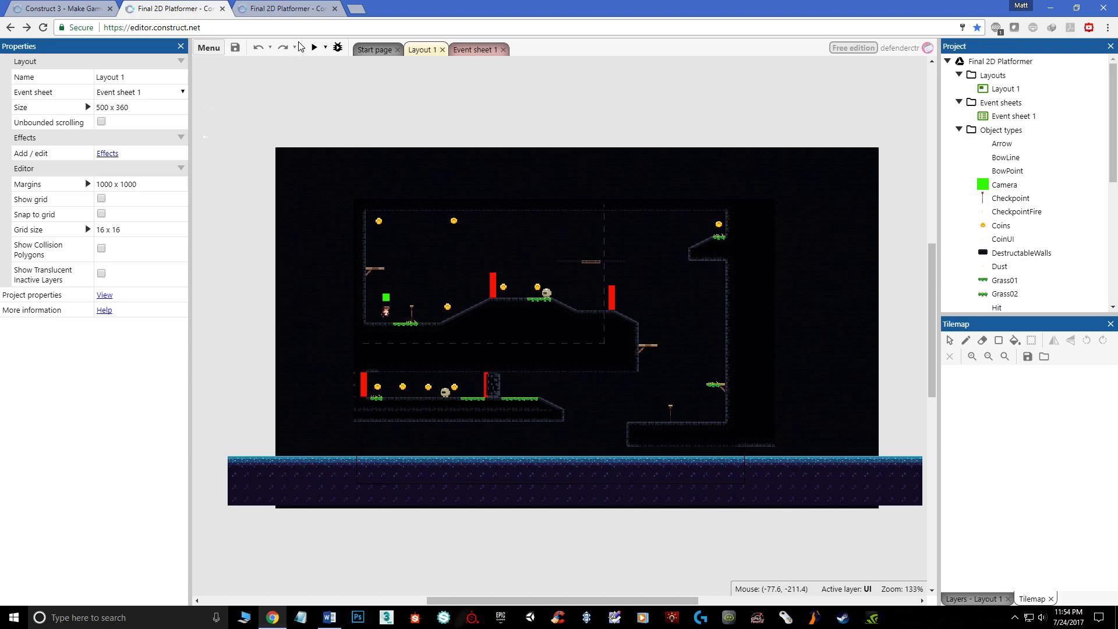
# - Launch the game preview and play through part of the level in the popup window
pyautogui.click(314, 47)
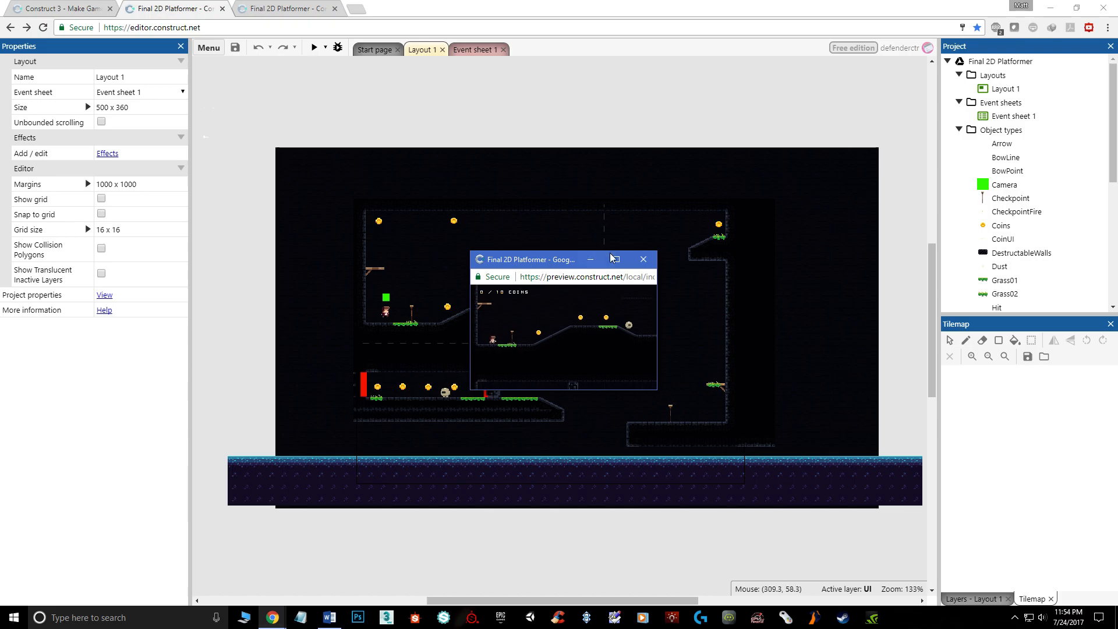
pyautogui.click(613, 259)
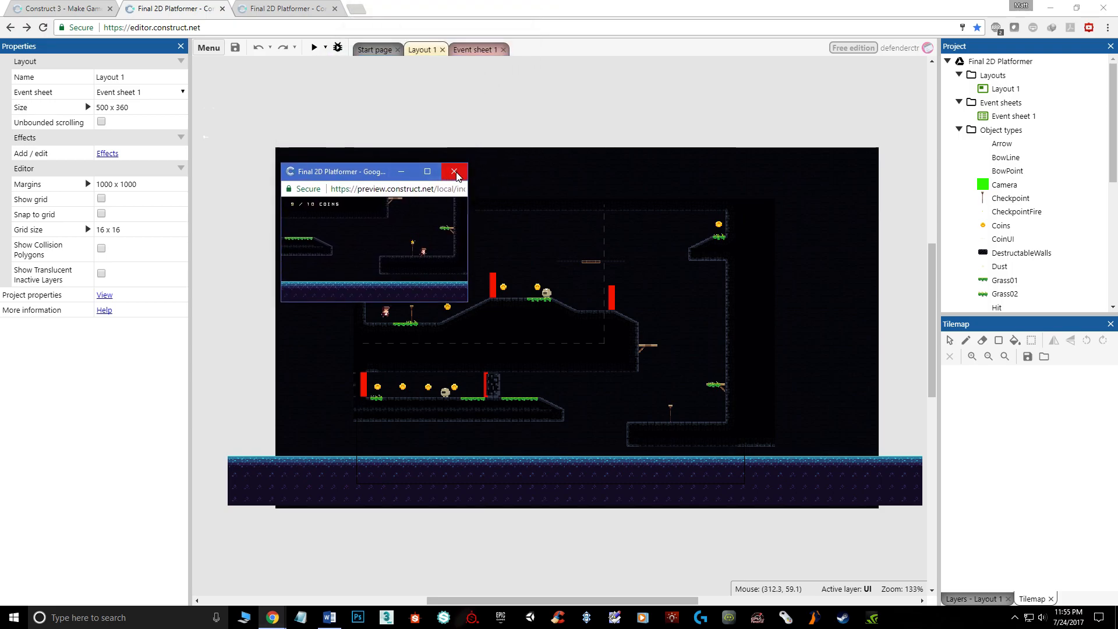
pyautogui.moveTo(454, 172)
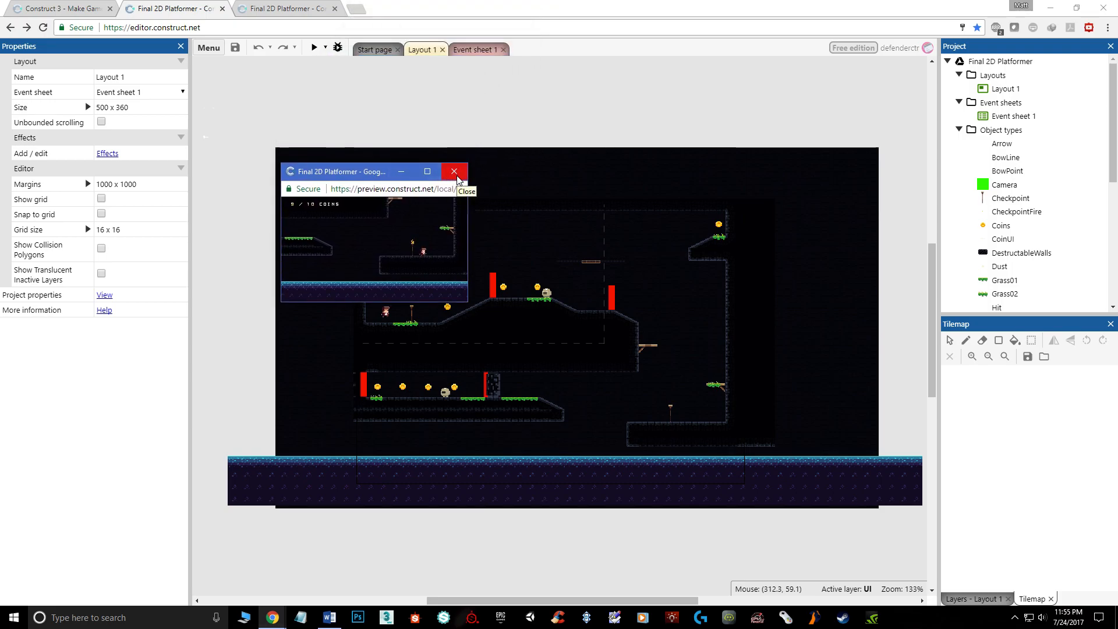
# - Close the preview window and show Event sheet 1 with the arrow and destructible wall events
pyautogui.click(453, 171)
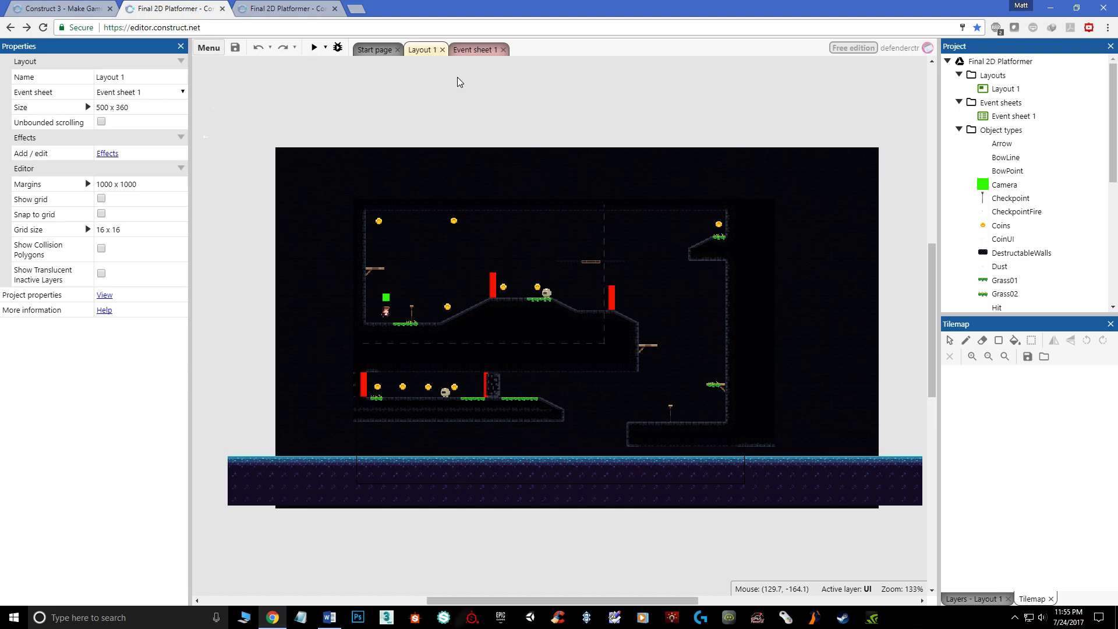
pyautogui.moveTo(444, 126)
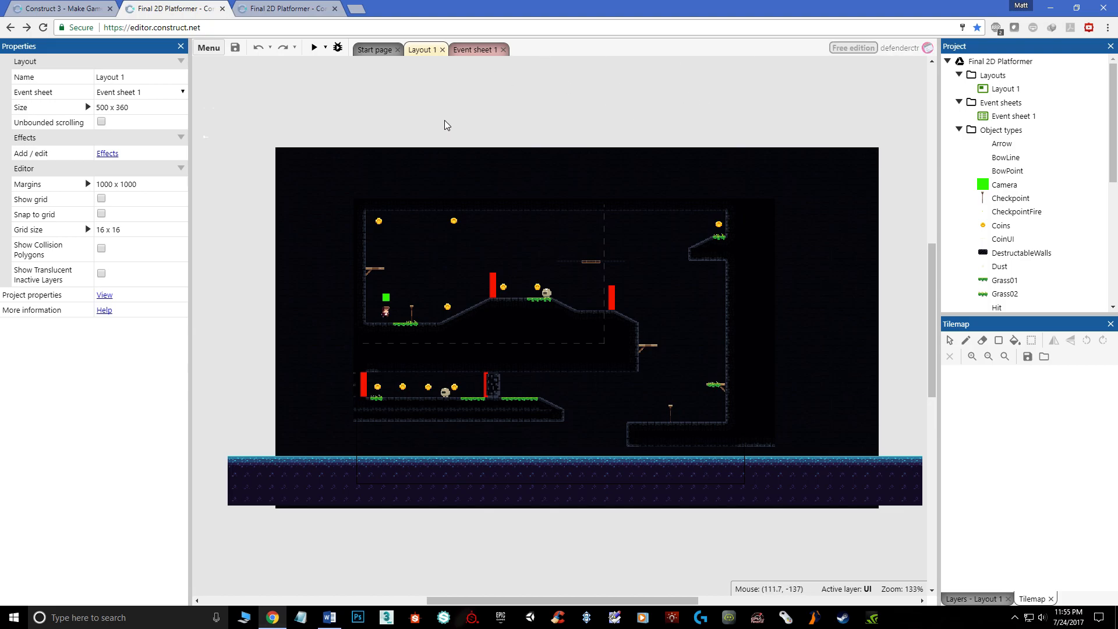
pyautogui.moveTo(415, 68)
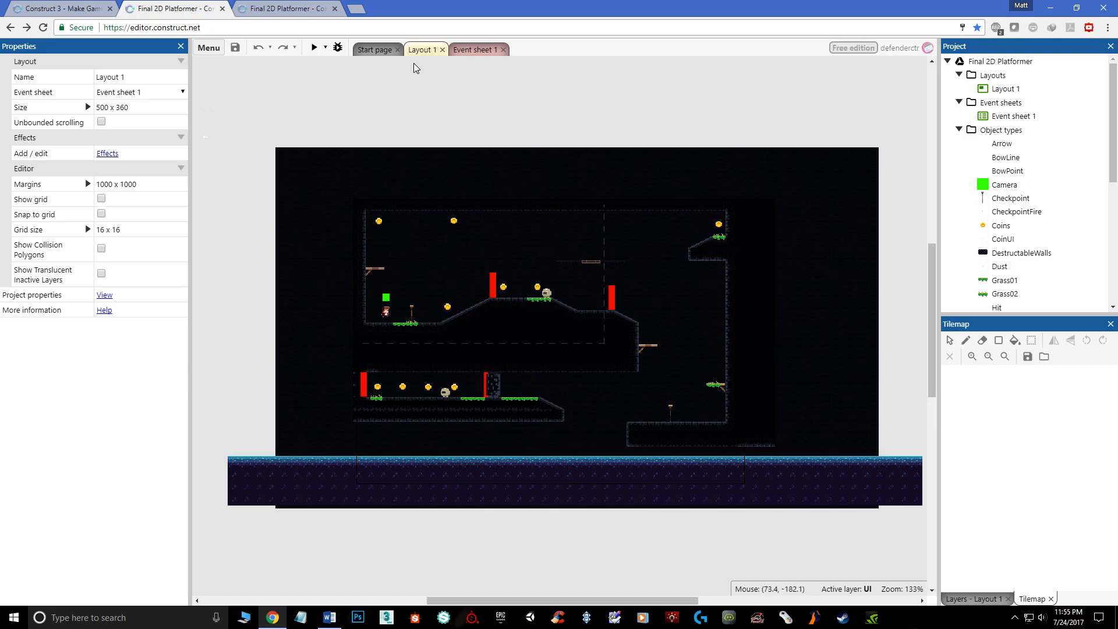
pyautogui.click(474, 49)
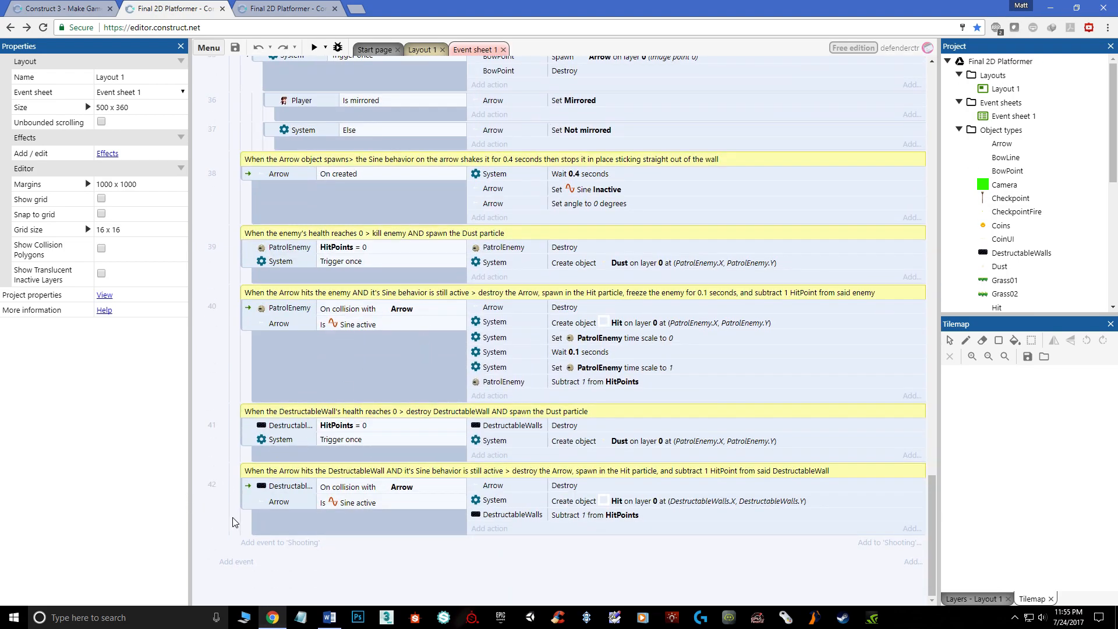
pyautogui.moveTo(263, 458)
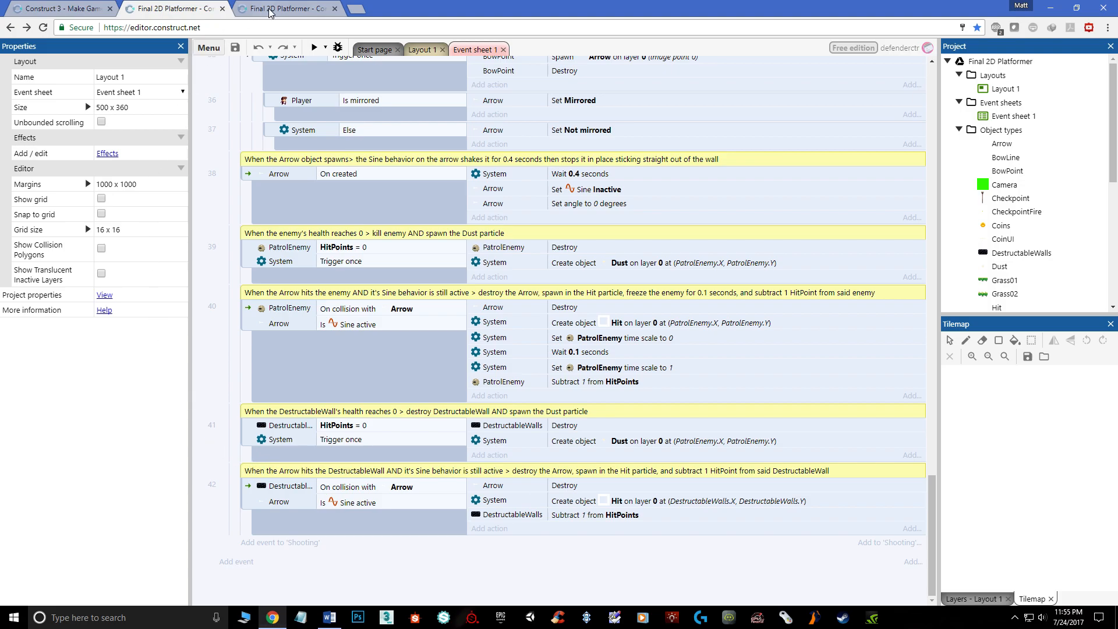
# - In the other open project copy, view its Event sheet 1, then return to its Layout 1
pyautogui.click(422, 49)
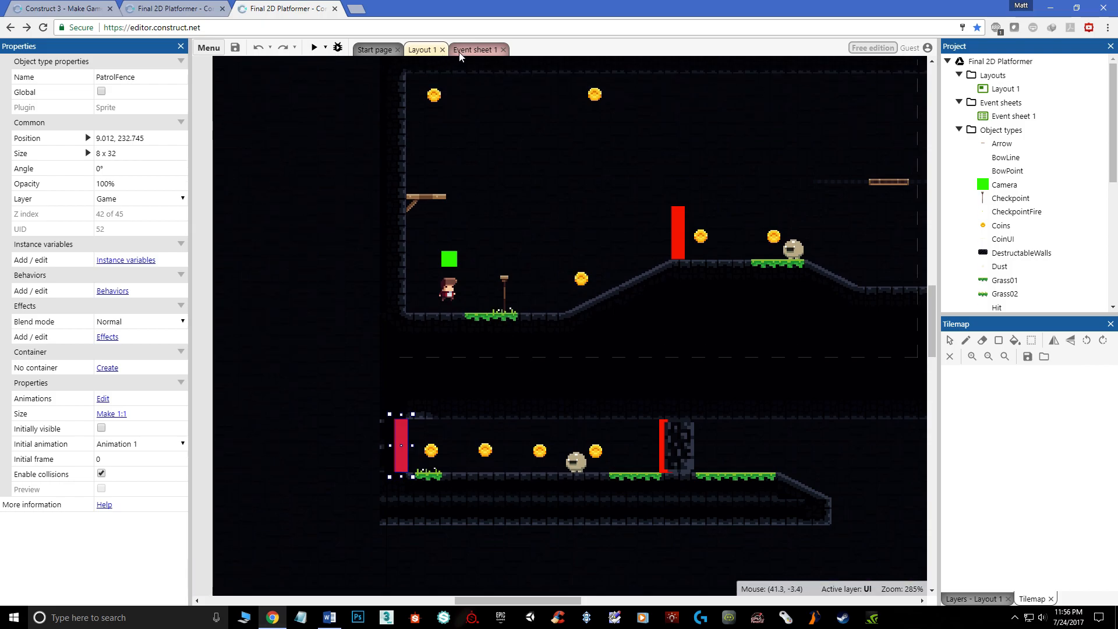
pyautogui.click(473, 49)
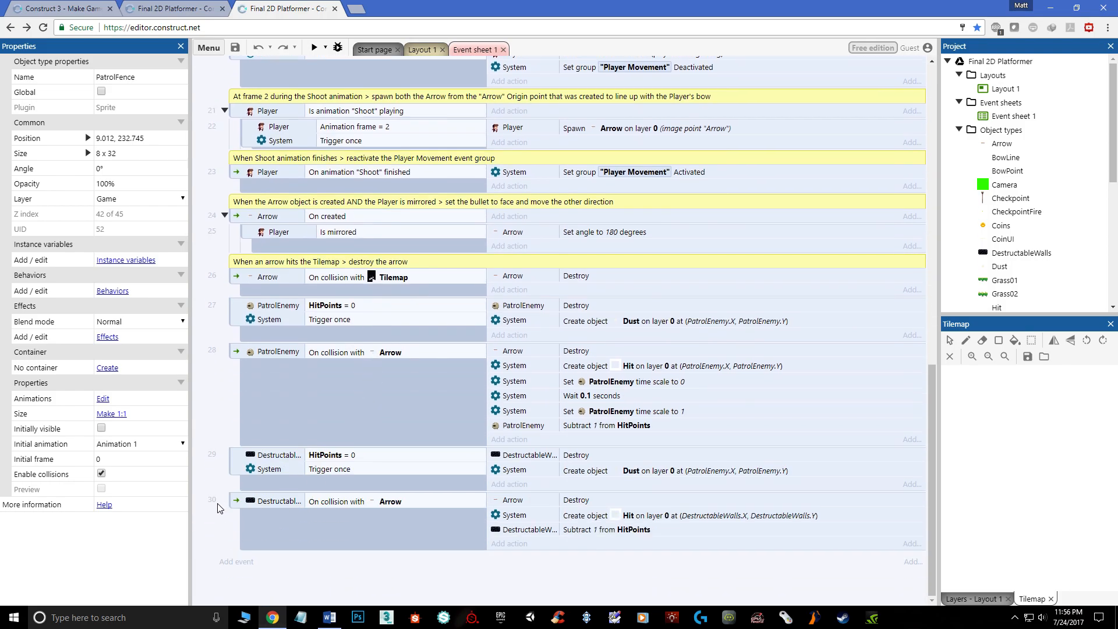
pyautogui.click(421, 49)
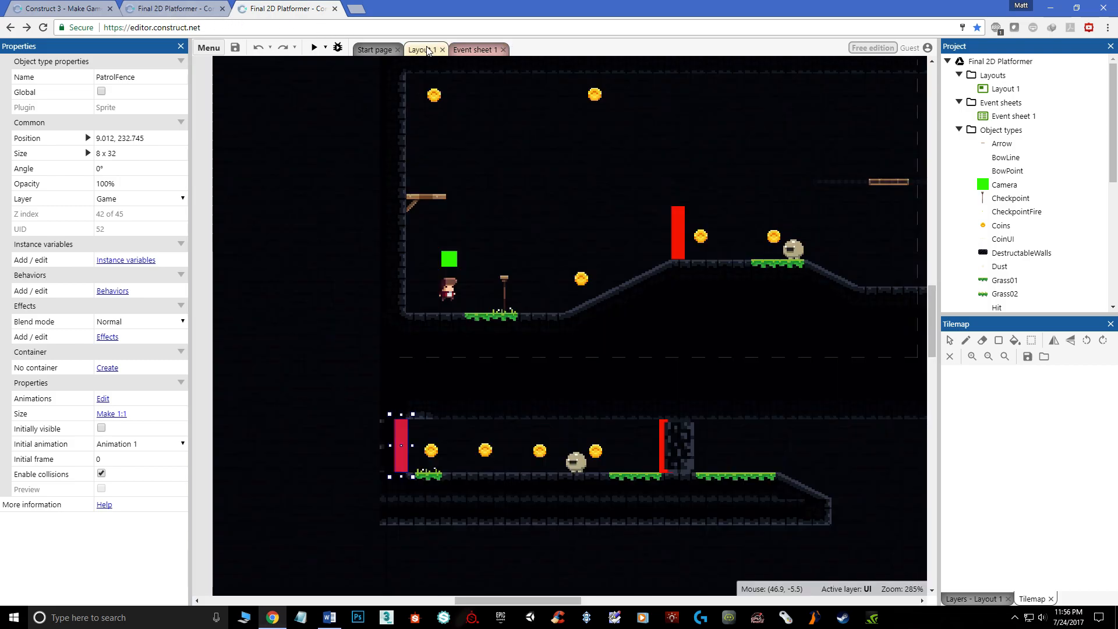
pyautogui.moveTo(307, 64)
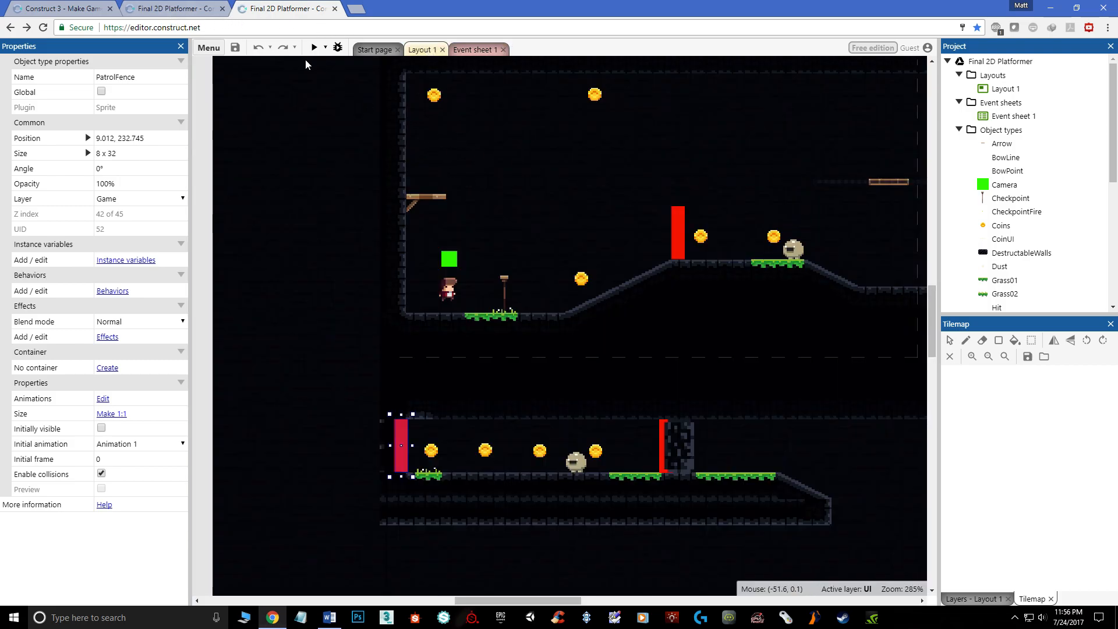
# - Launch this copy's game preview, showing the level with a 3/10 coin counter
pyautogui.click(313, 46)
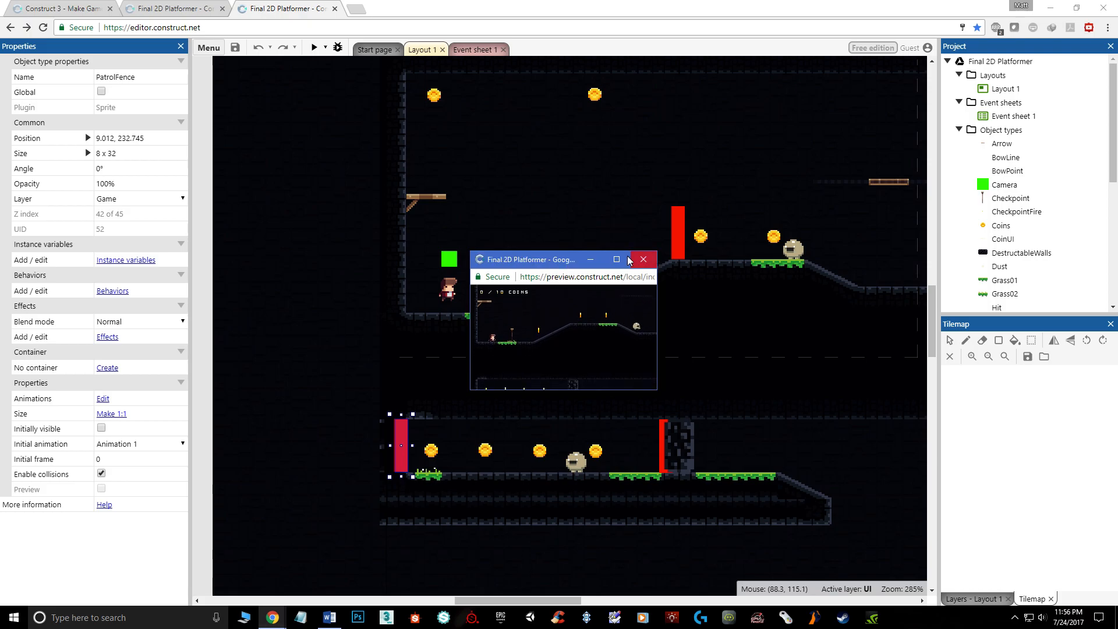
pyautogui.click(616, 259)
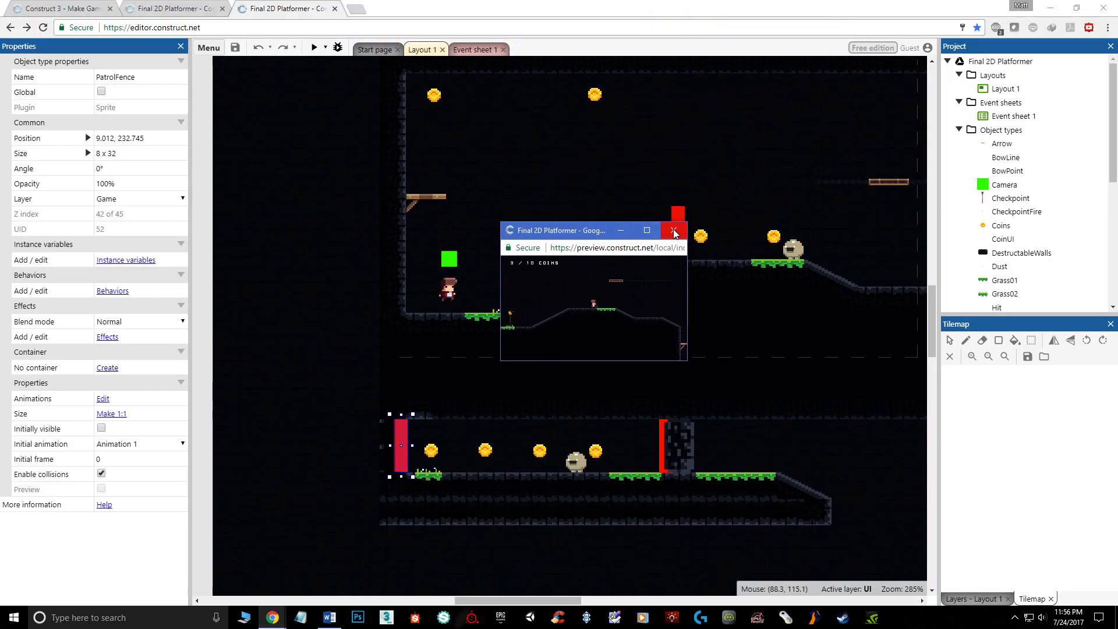
pyautogui.moveTo(674, 231)
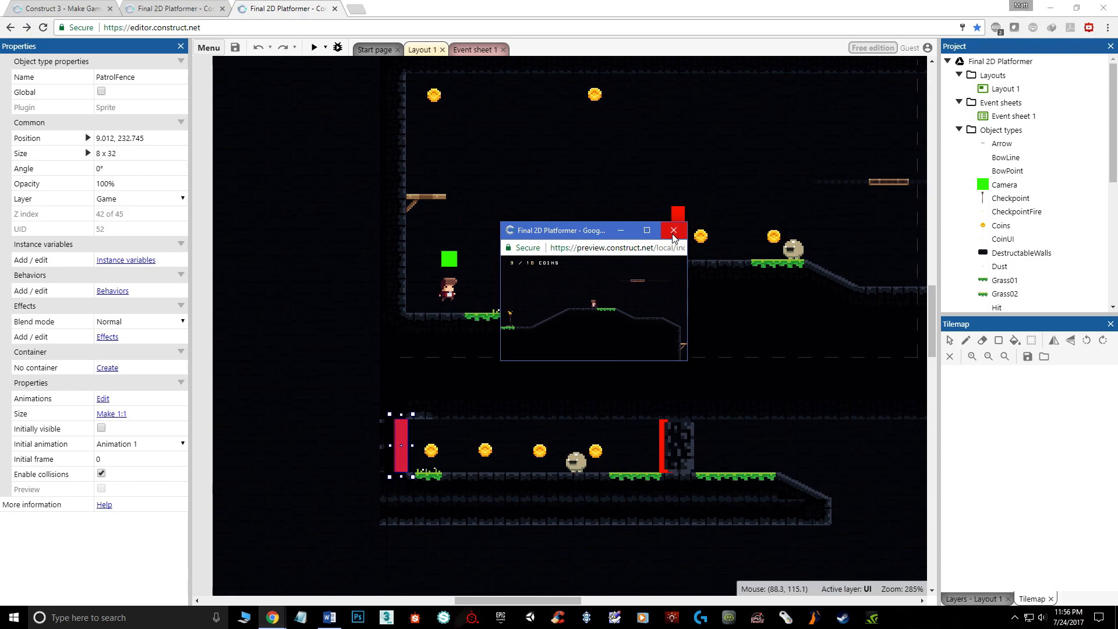
pyautogui.moveTo(672, 230)
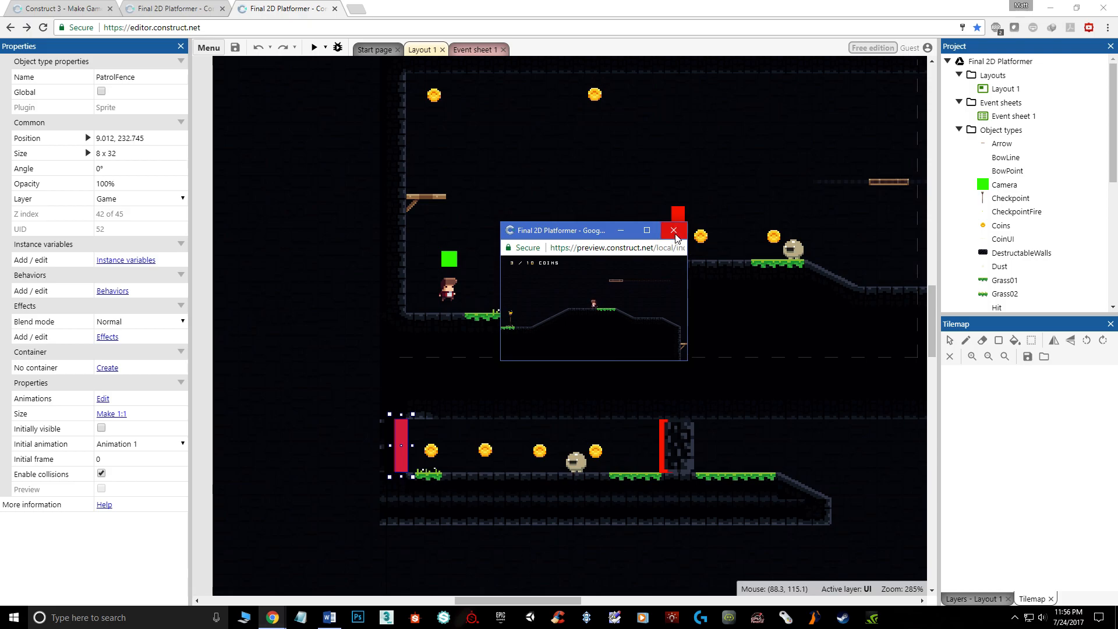
pyautogui.moveTo(621, 330)
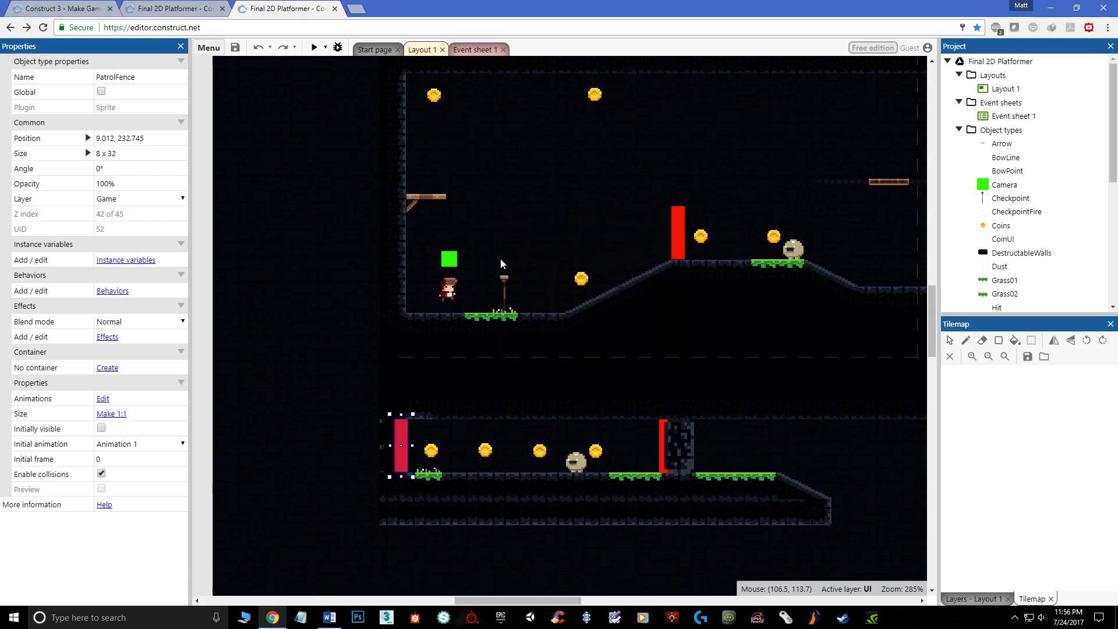
pyautogui.moveTo(547, 293)
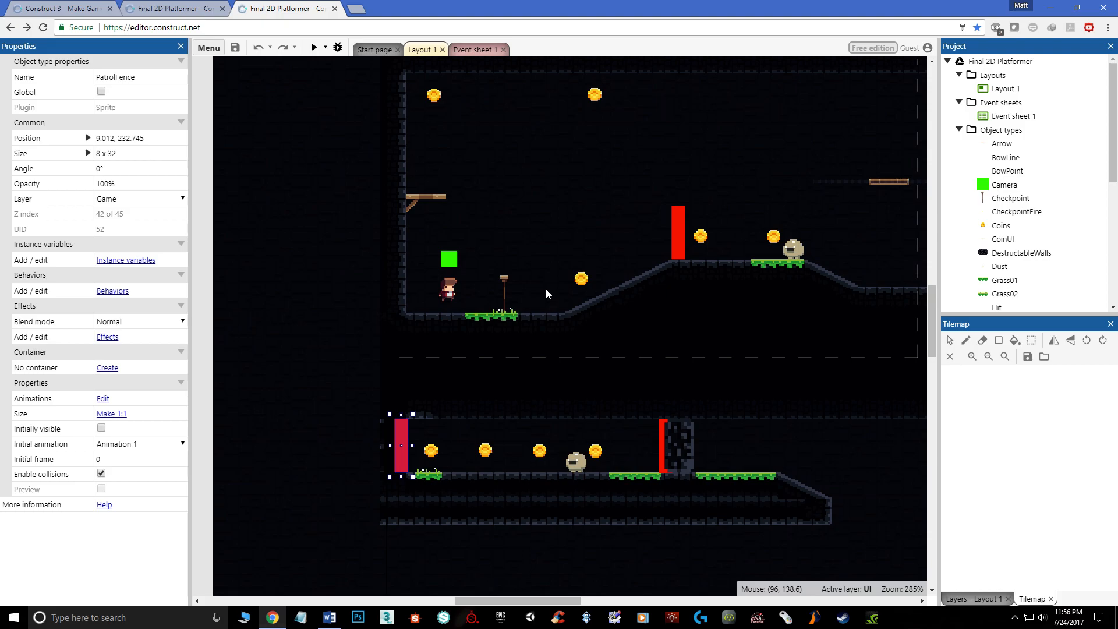
pyautogui.moveTo(548, 293)
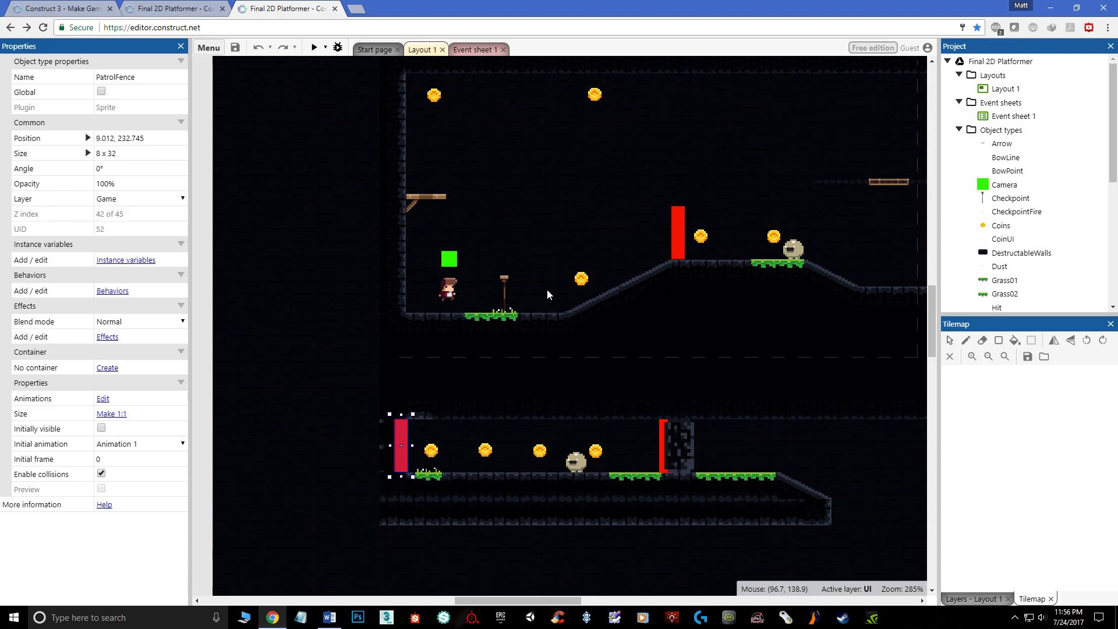
pyautogui.moveTo(538, 290)
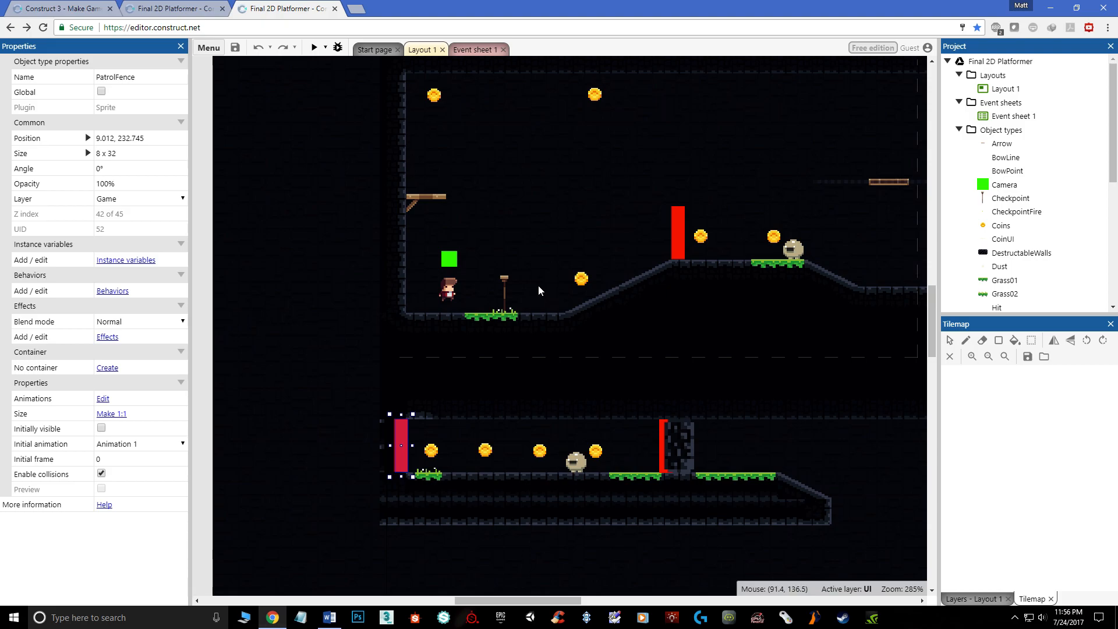